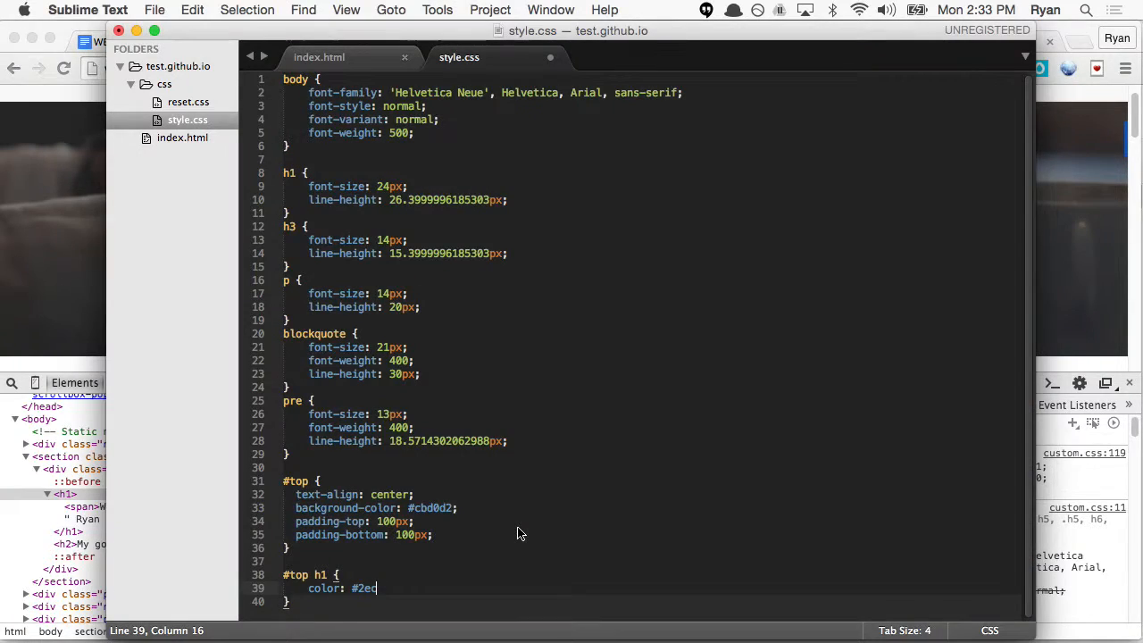
text(c371;)
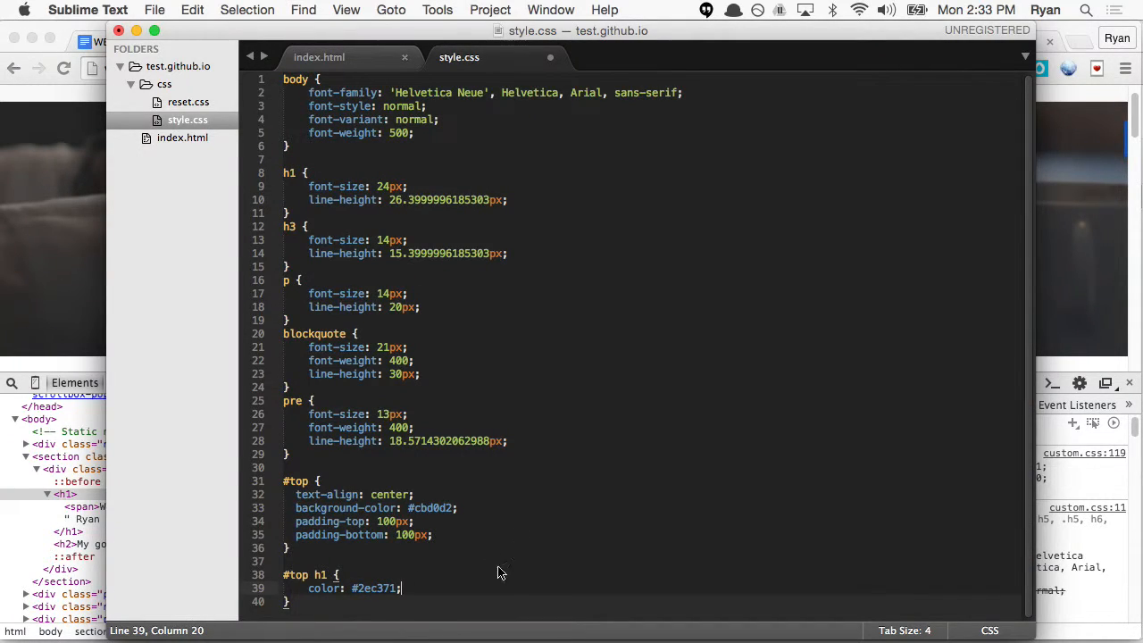